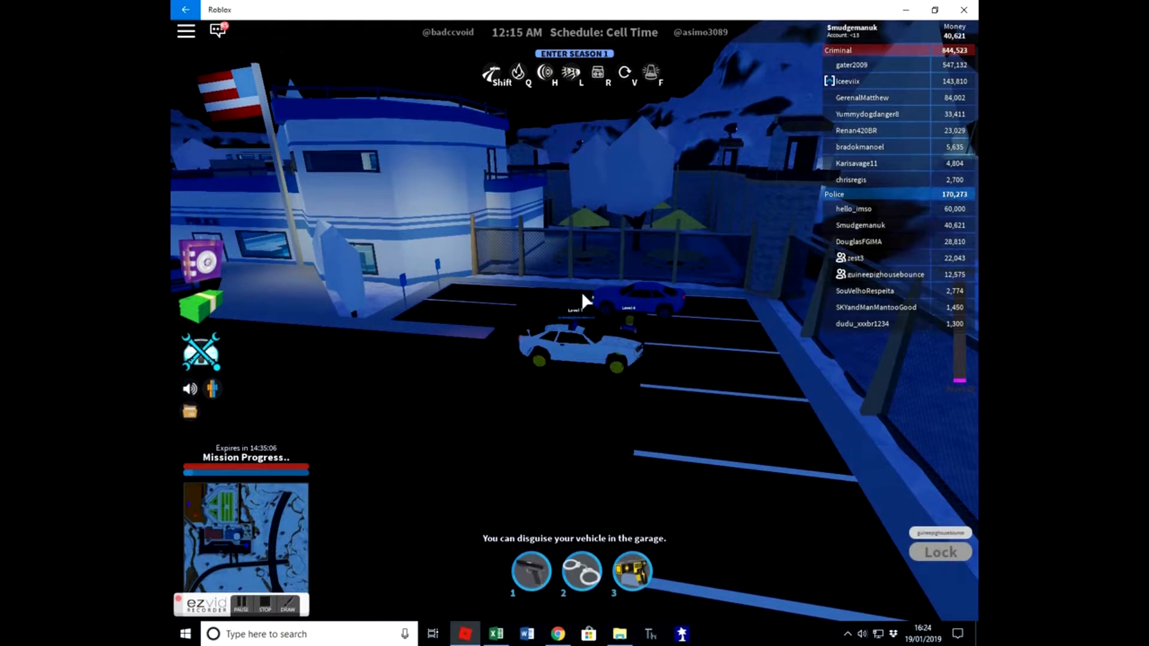
- Walk from the night police car lot to the rooftop helipad beside the blue helicopter
left_click(241, 608)
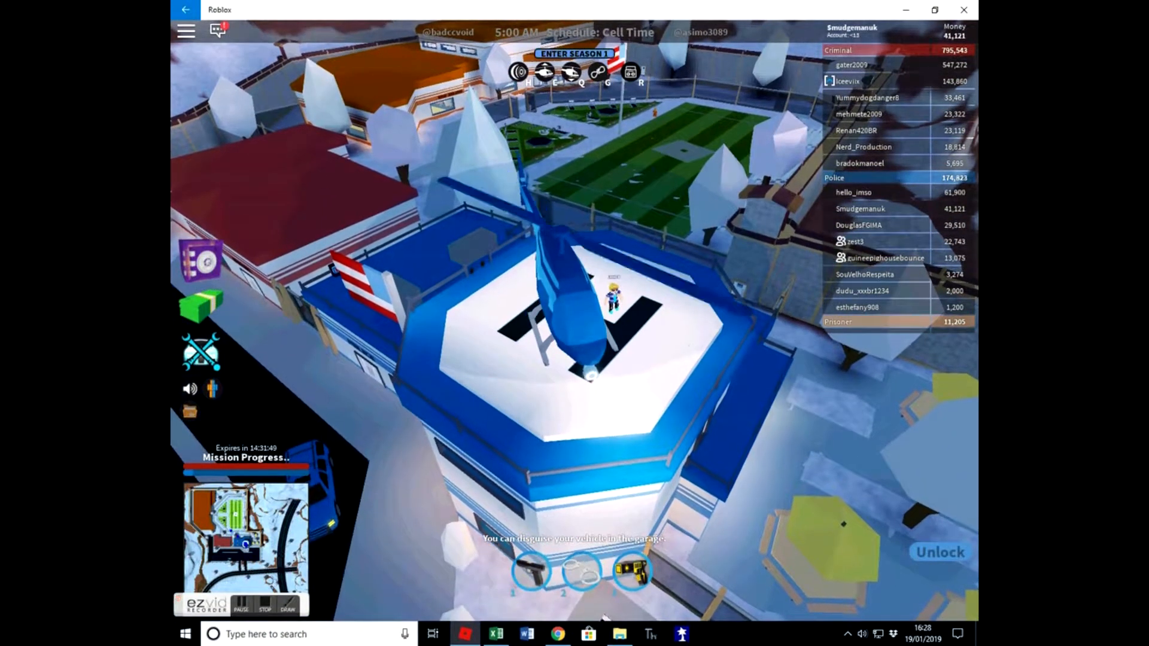
- Board the police helicopter and fly out over the snowy wind-turbine hills
left_click(940, 552)
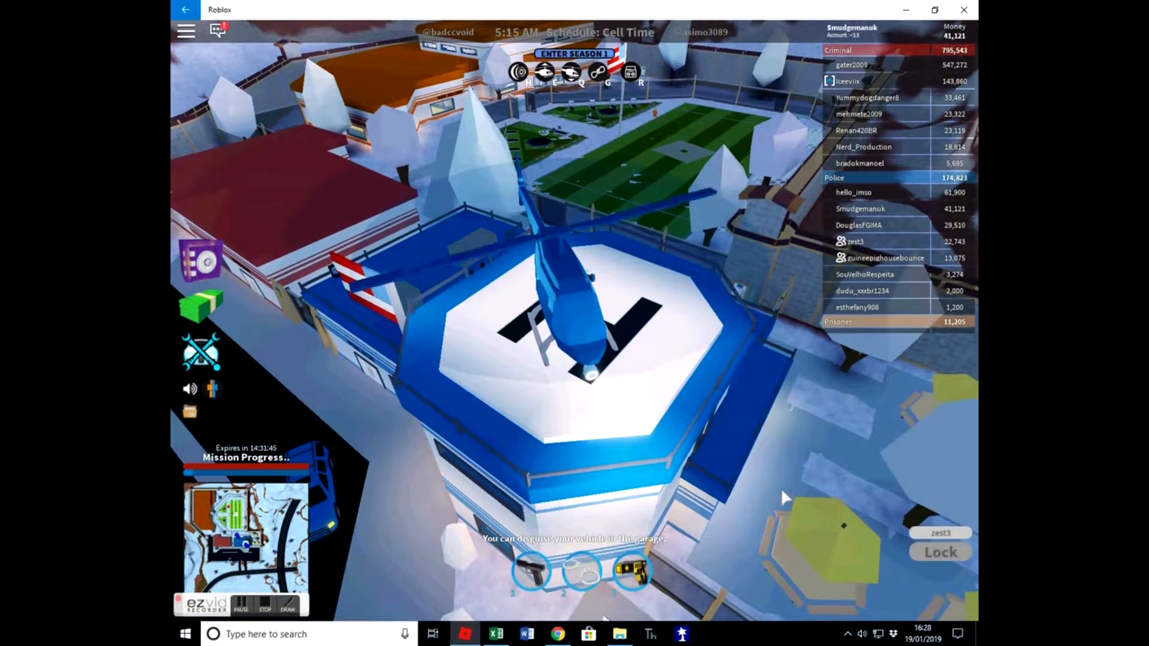
left_click(940, 552)
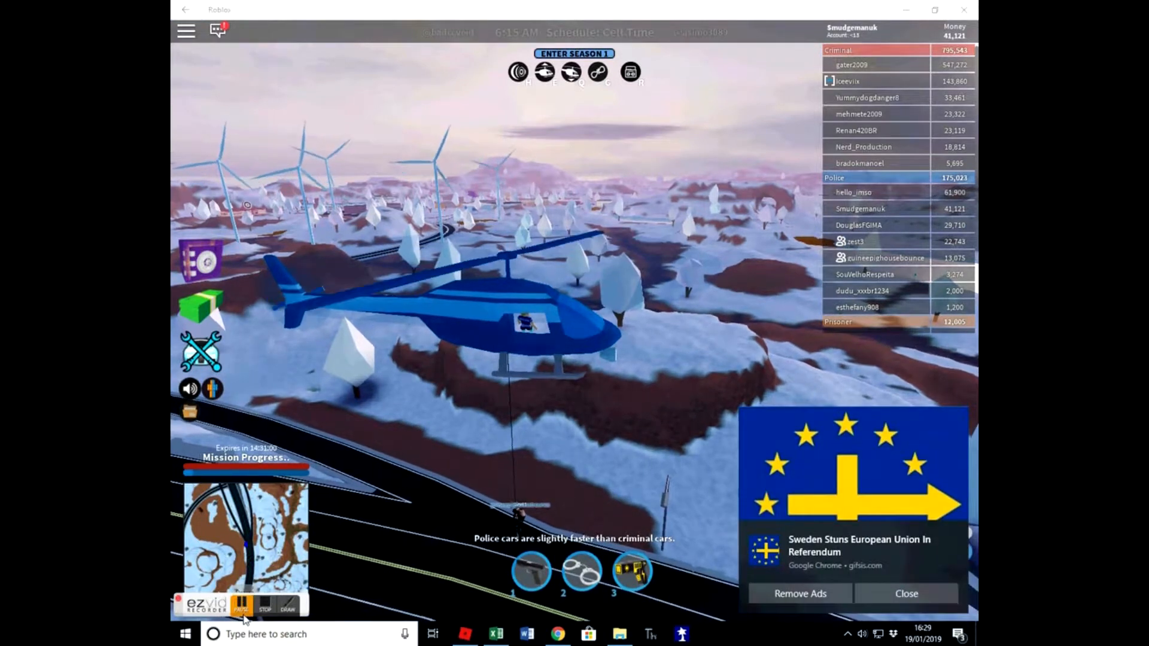
left_click(907, 594)
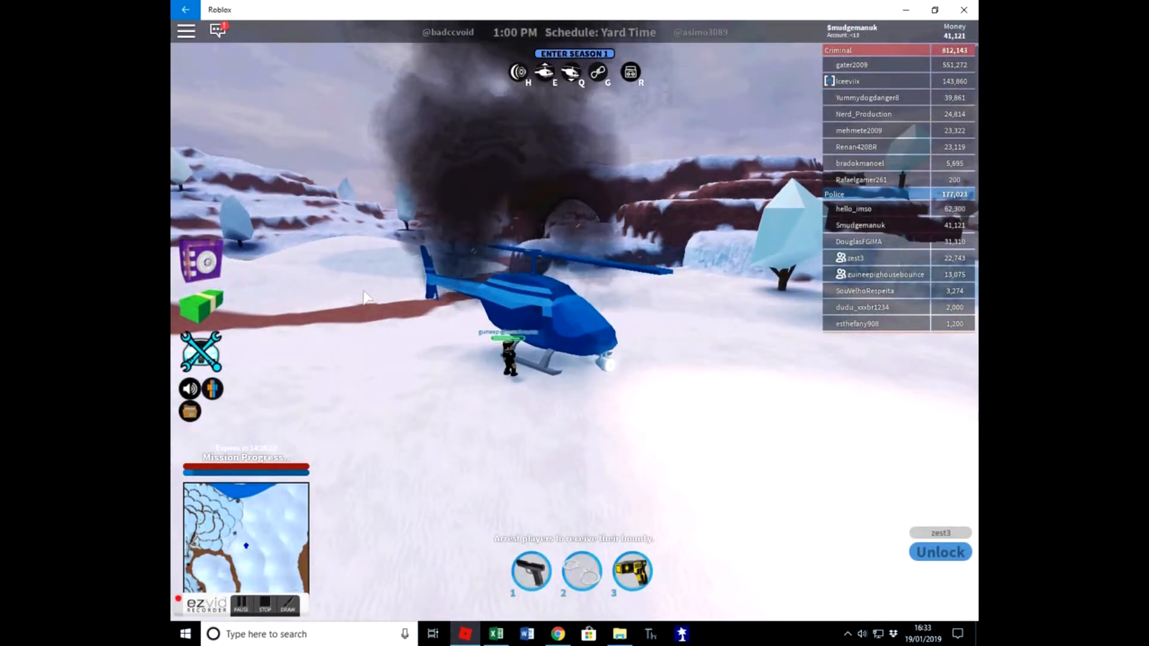
- Sit back in the police helicopter and lock it
left_click(940, 552)
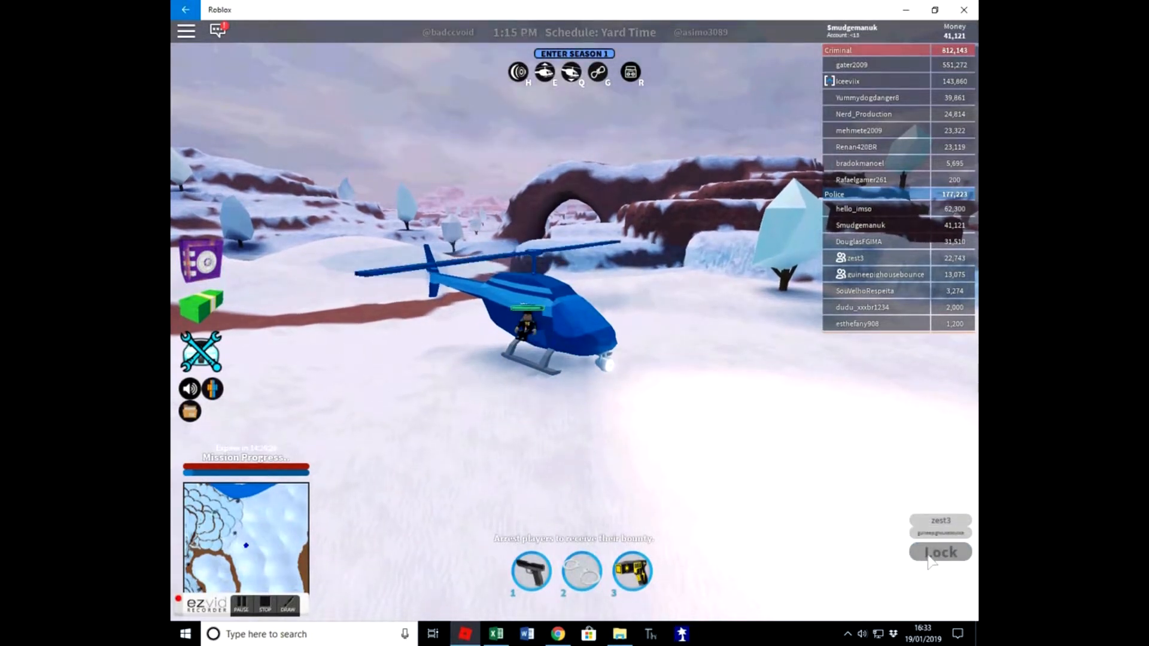
left_click(940, 552)
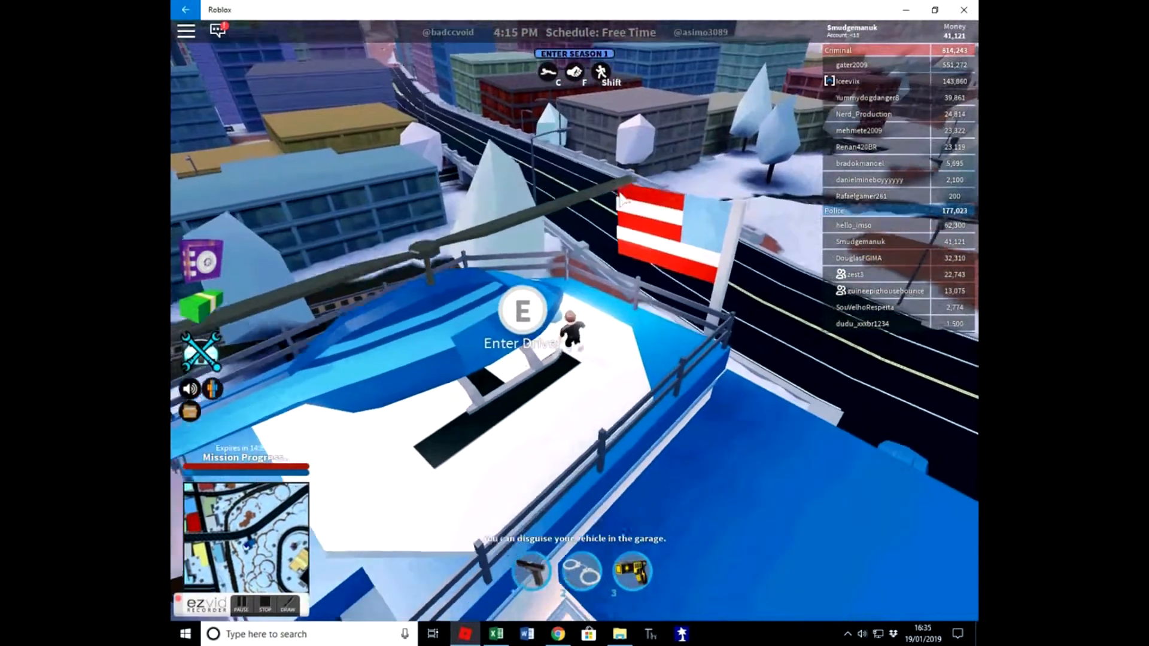
- Enter the helicopter's pilot seat with E on the rooftop helipad
key("e")
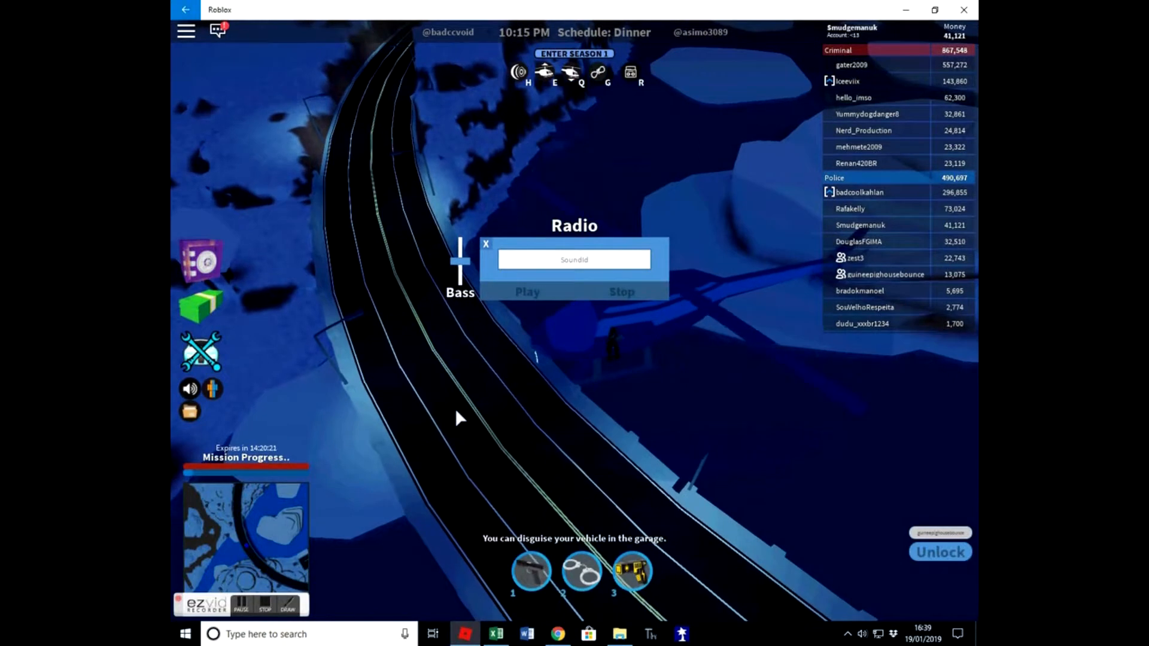
- Close the radio panel and fly low over the dark snowy ground
left_click(486, 244)
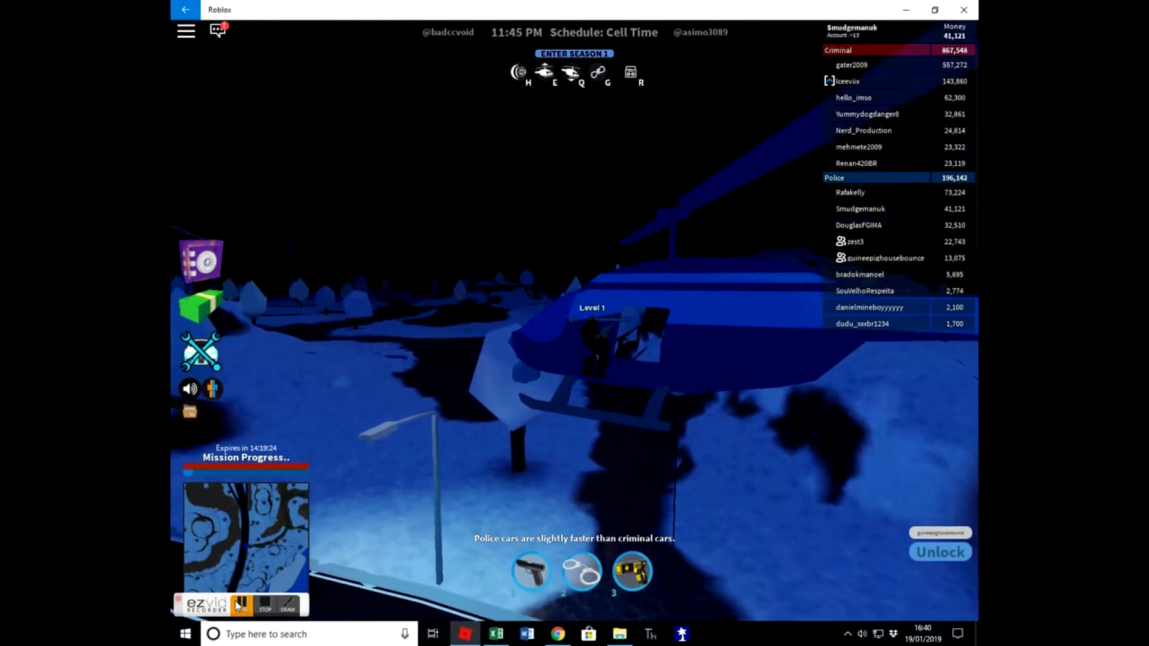
- Land the helicopter beside the lit highway and lock it
left_click(850, 208)
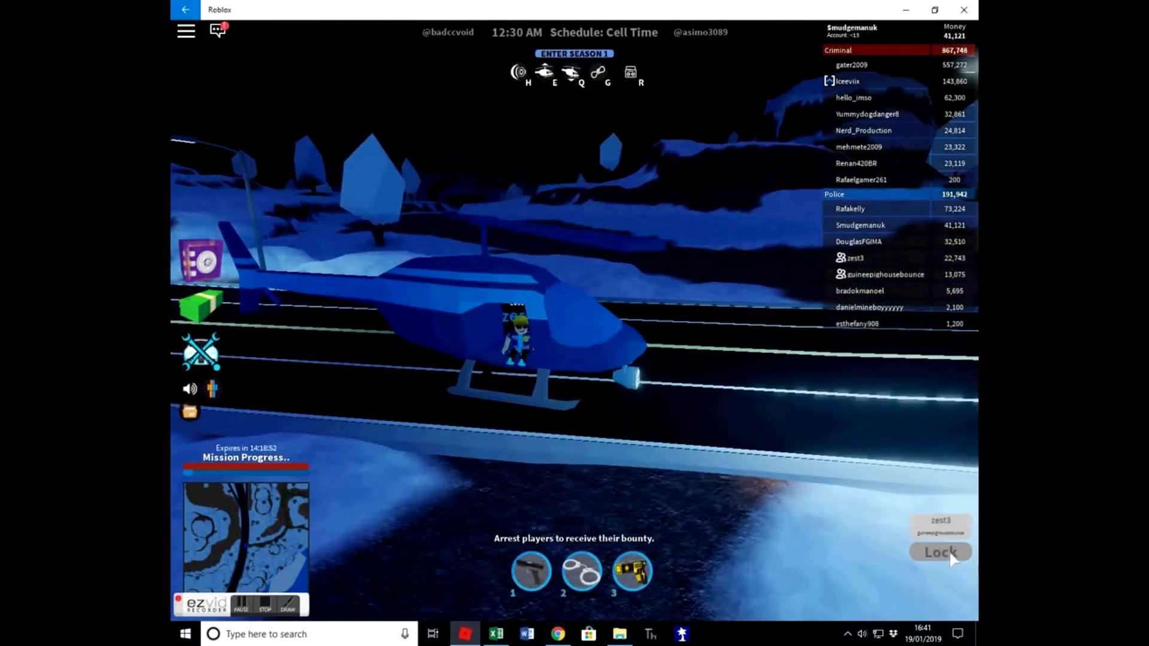
left_click(940, 552)
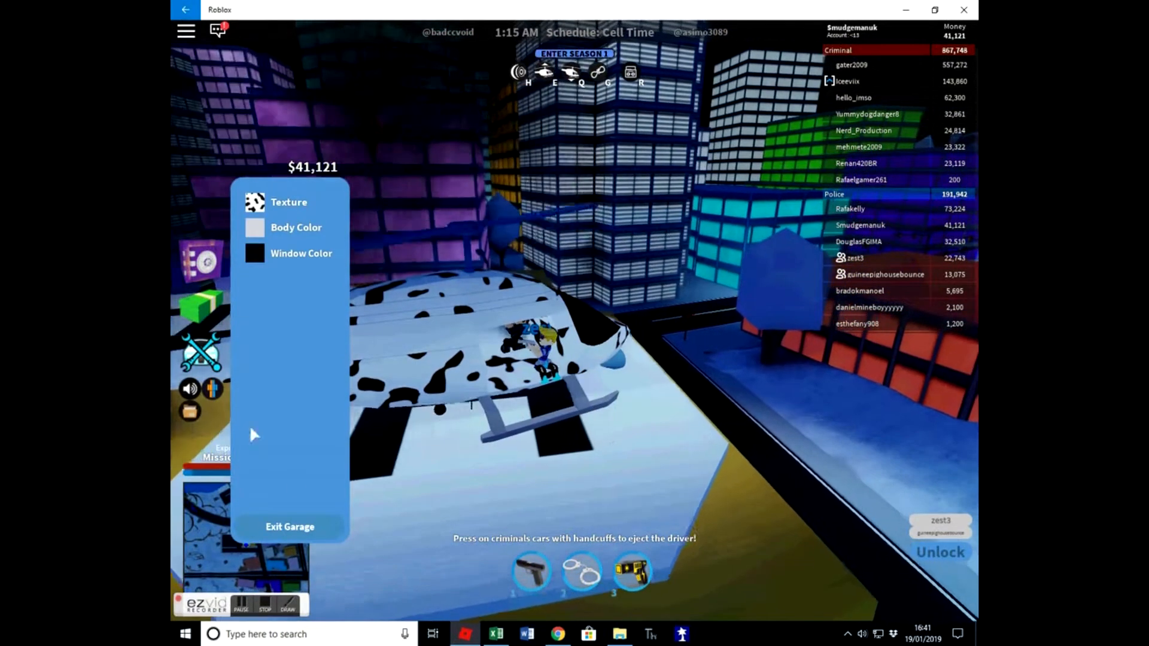
- Apply the Dalmatian spotted texture to the helicopter and exit the garage
left_click(288, 526)
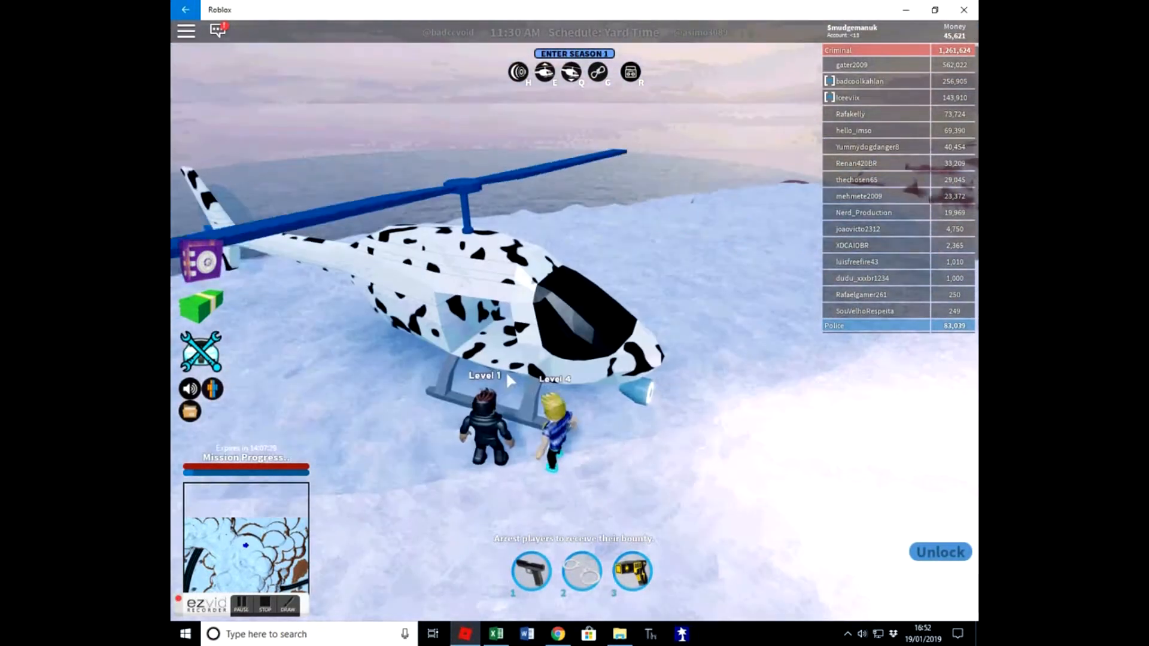
- Land the spotted helicopter on the daylight snowfield near the two players
left_click(941, 552)
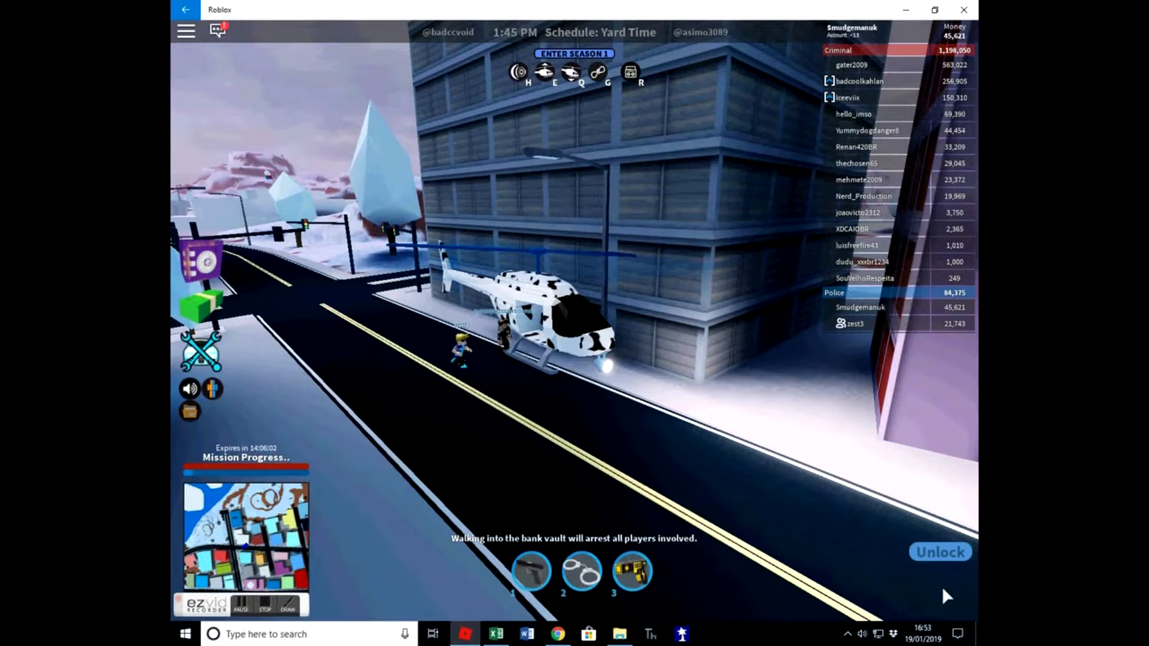
- Unlock the spotted helicopter from the bottom-right button for other players
left_click(940, 552)
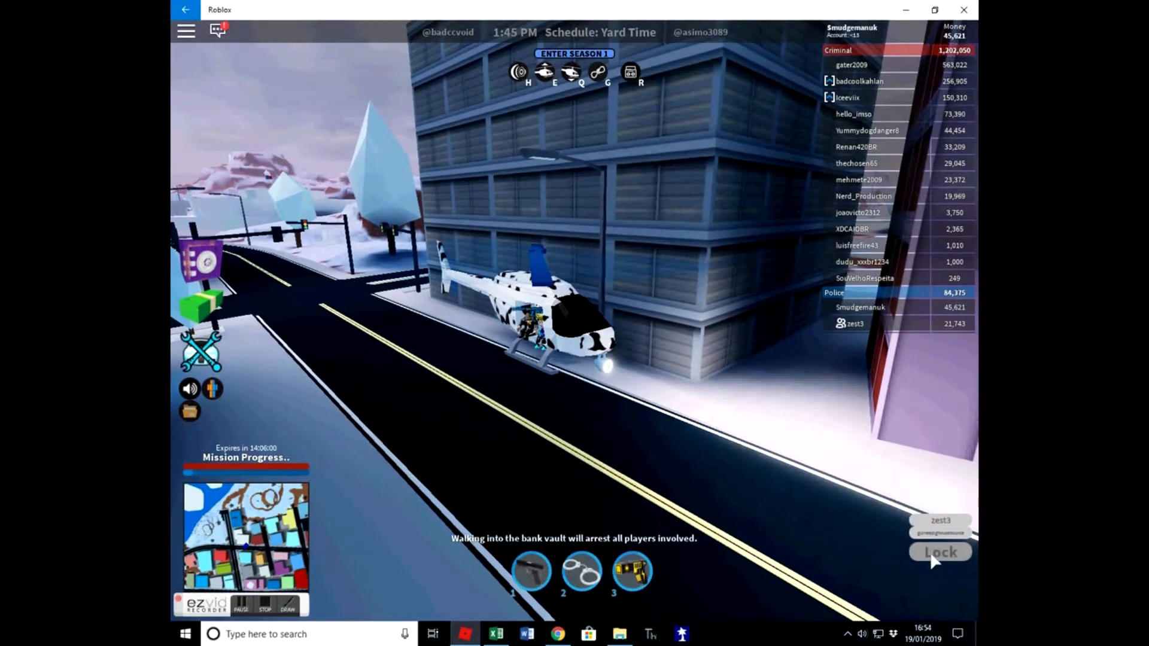
left_click(940, 552)
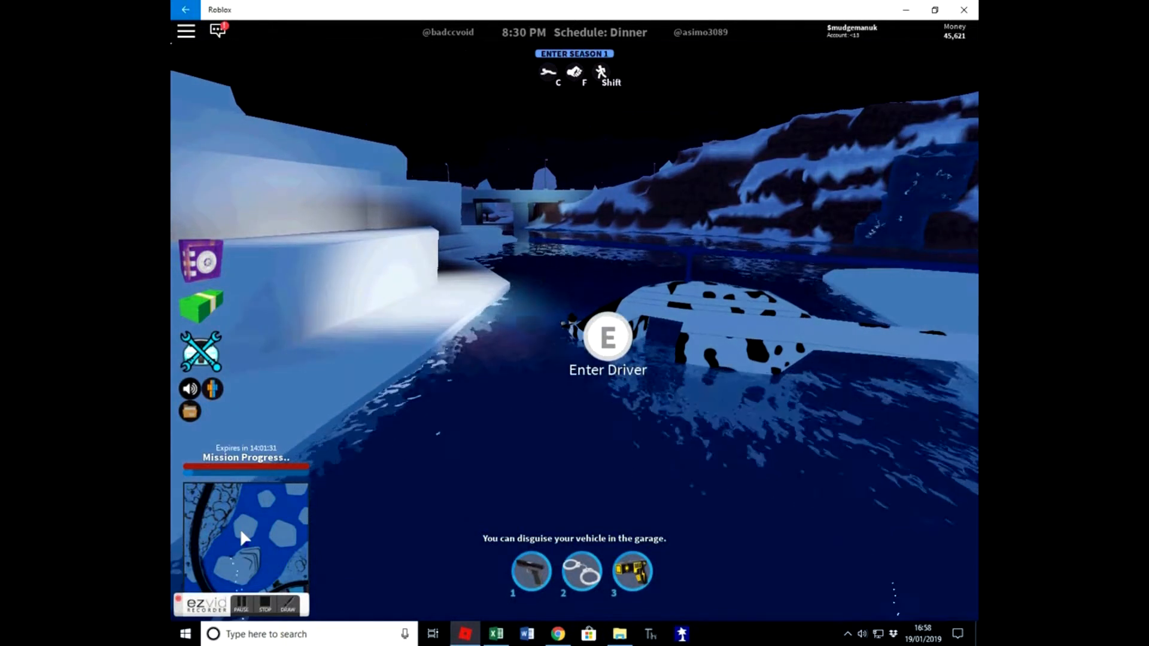
key("e")
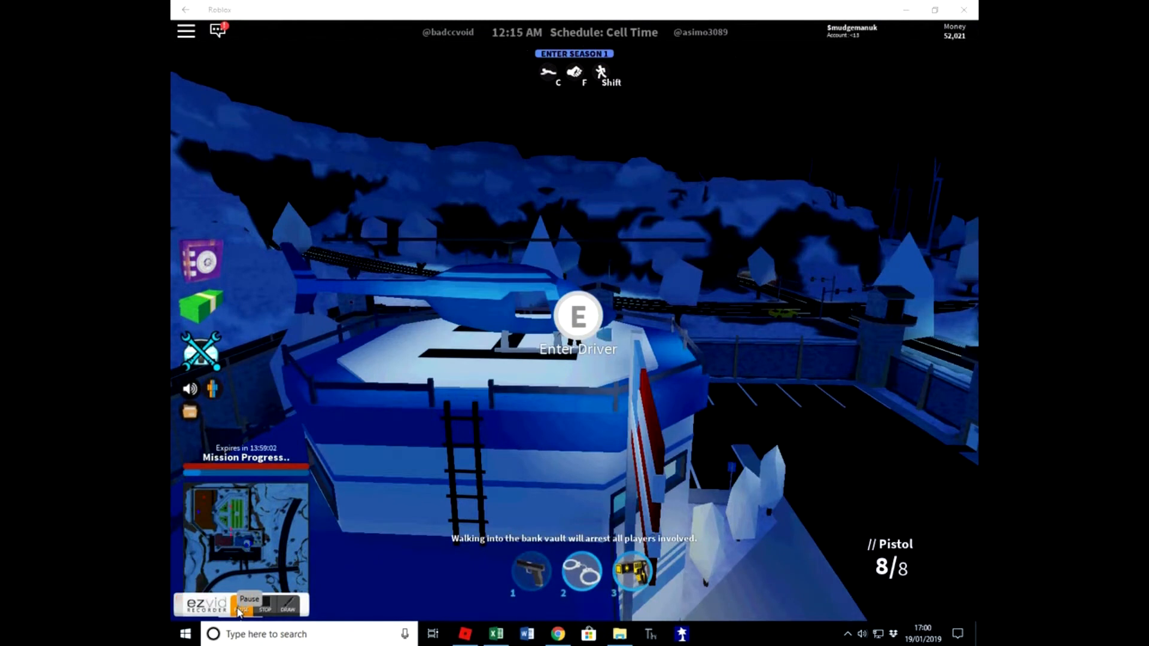
left_click(247, 602)
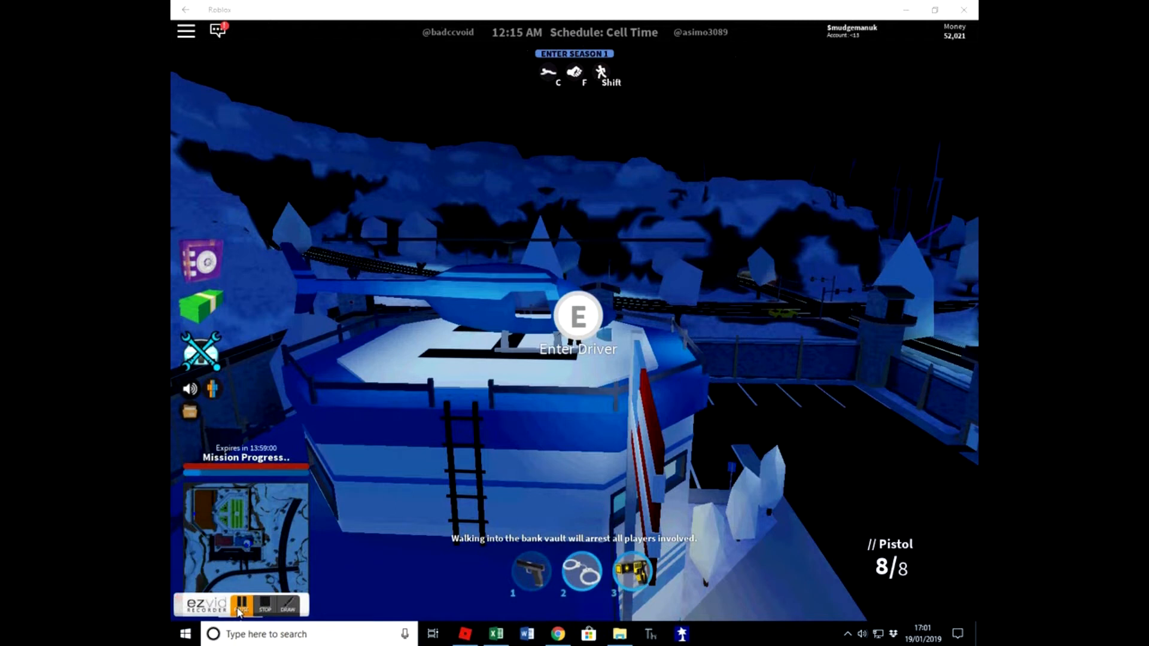